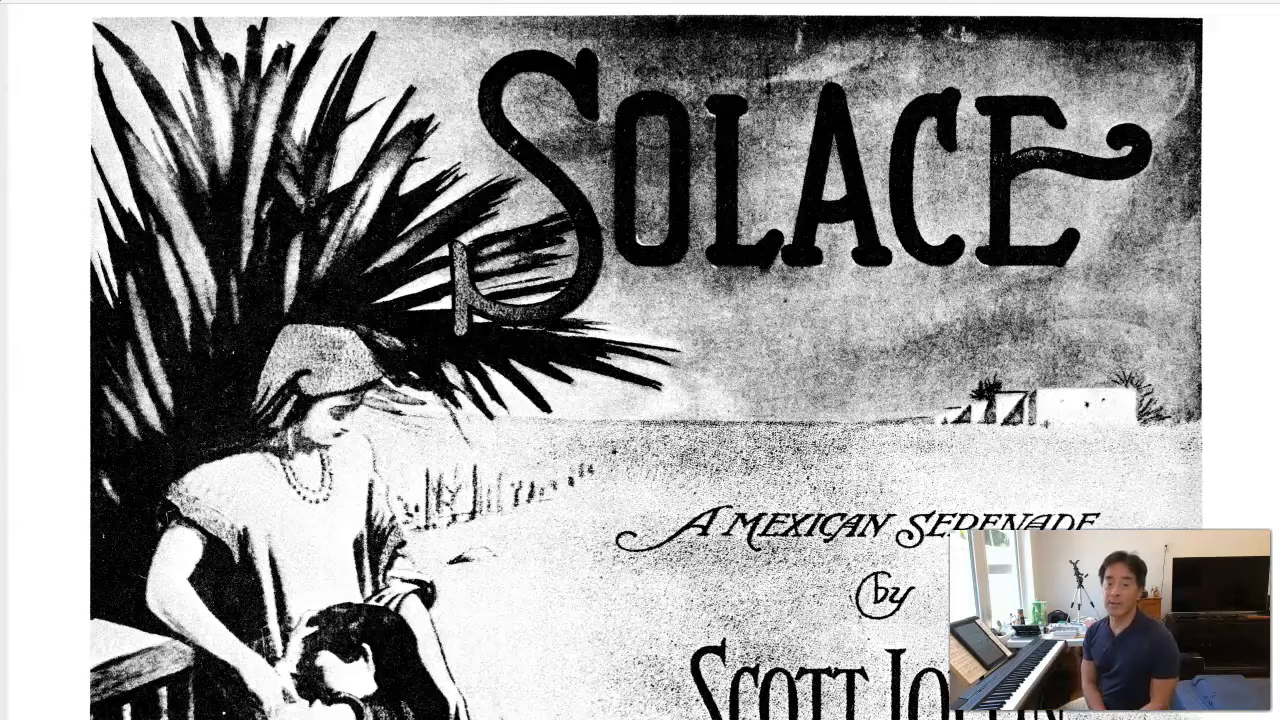
scroll("down", 3)
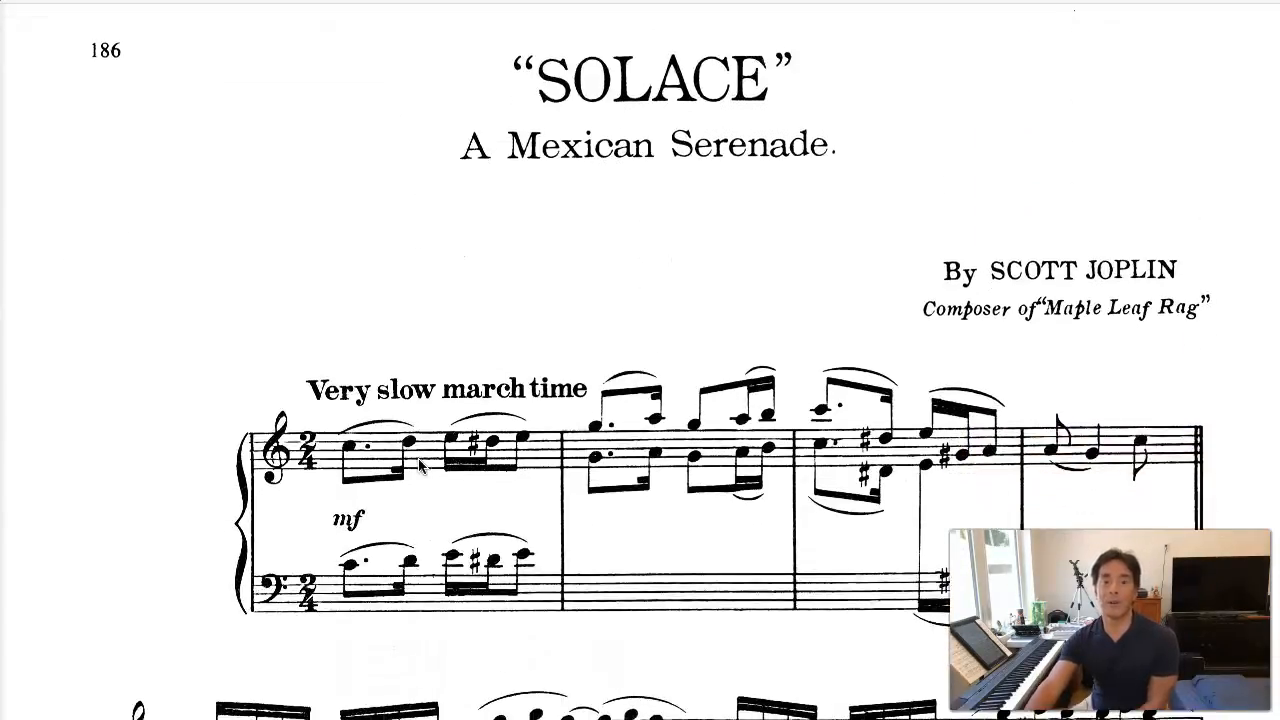
scroll("down", 3)
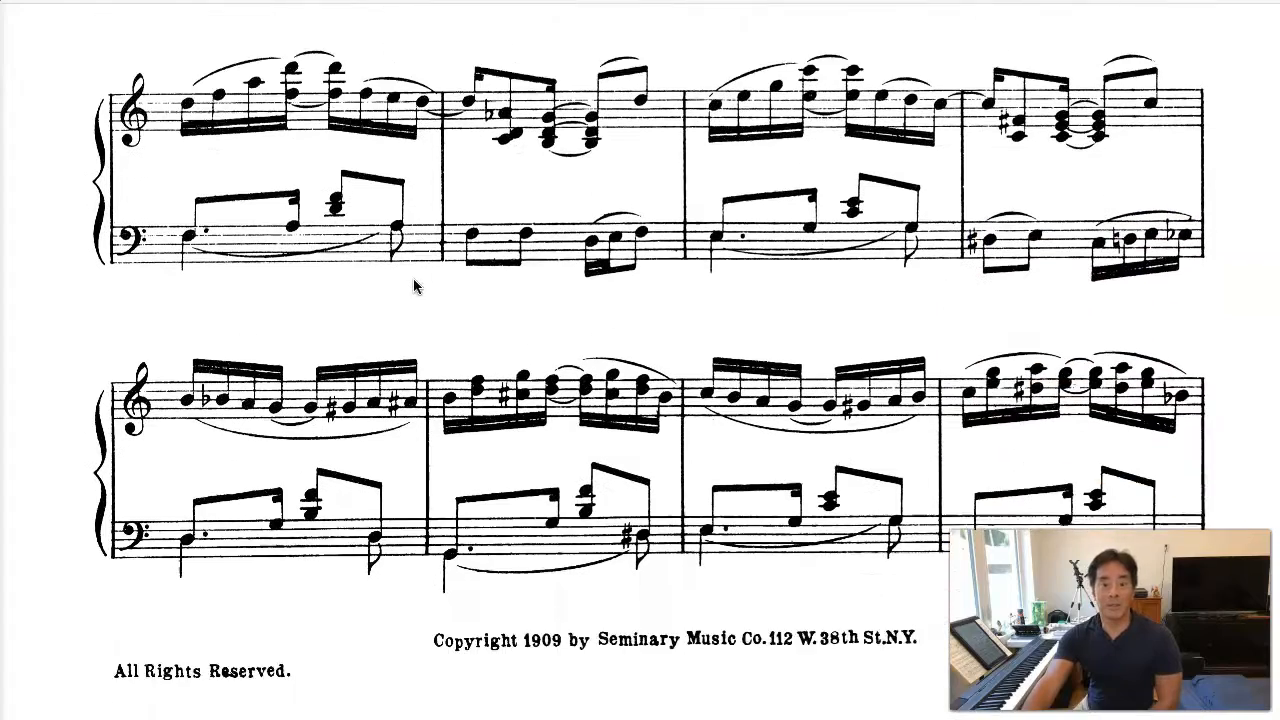
scroll("down", 3)
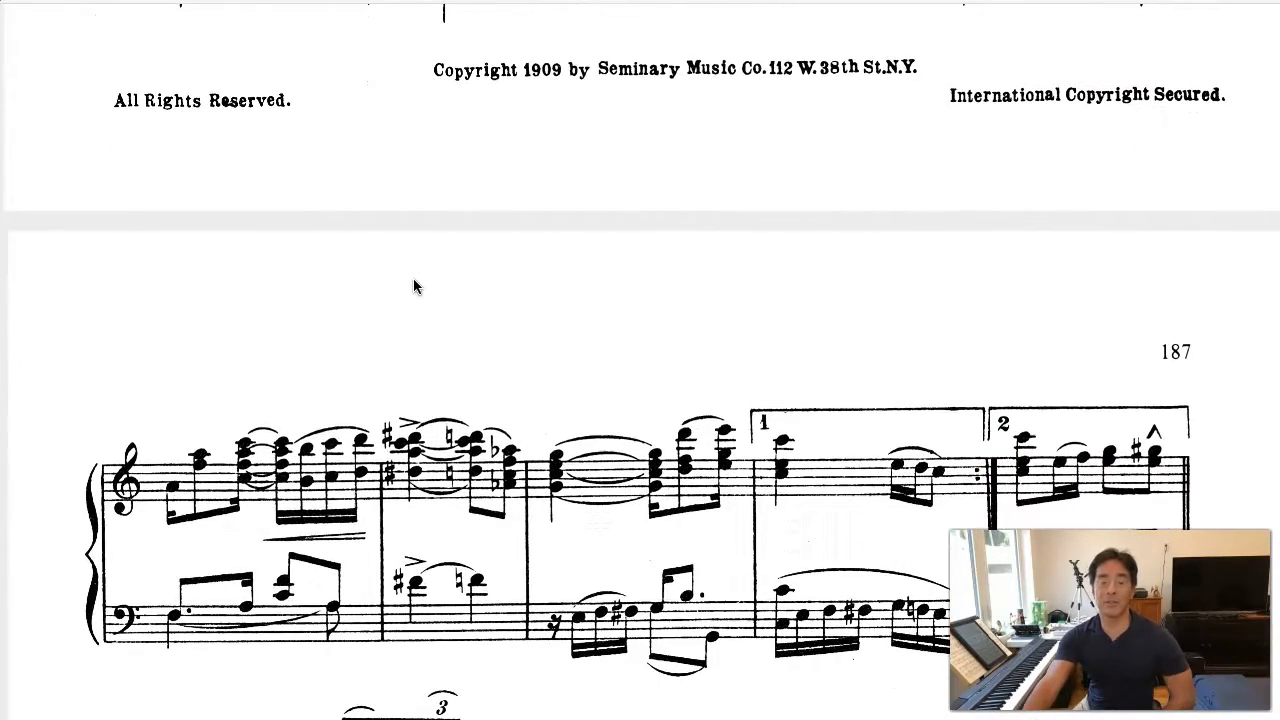
scroll("up", 3)
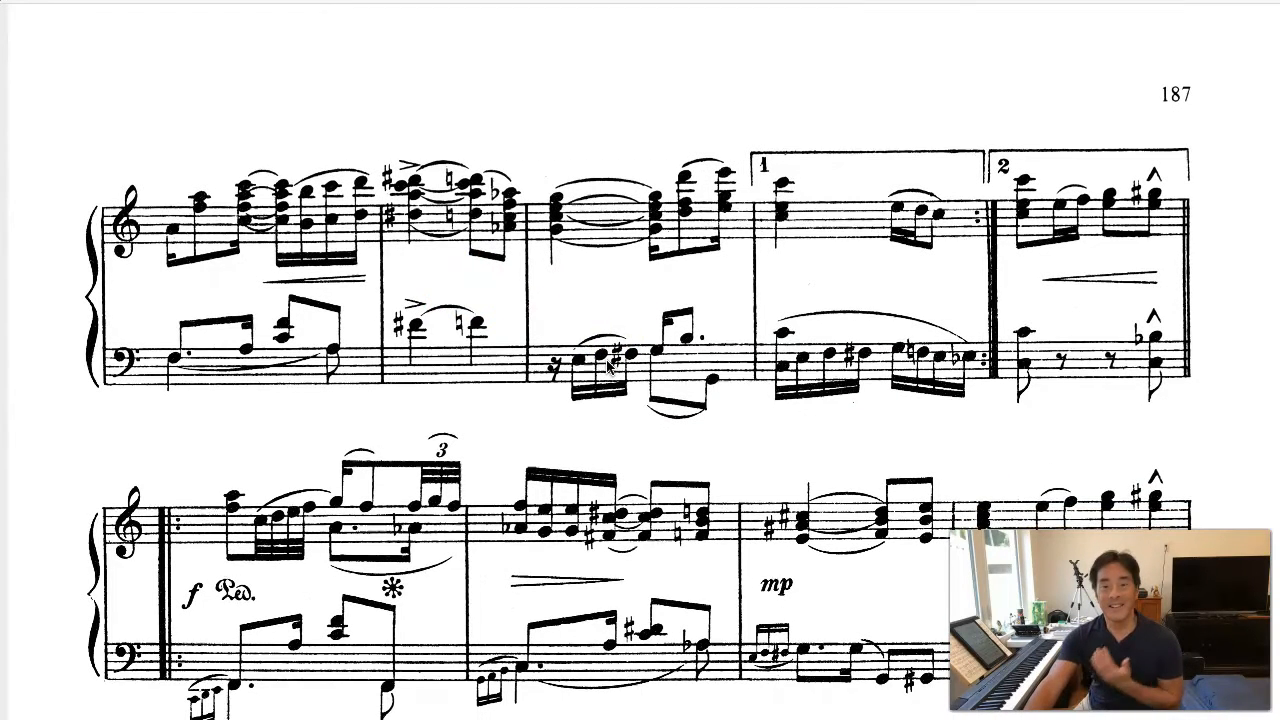
scroll("down", 3)
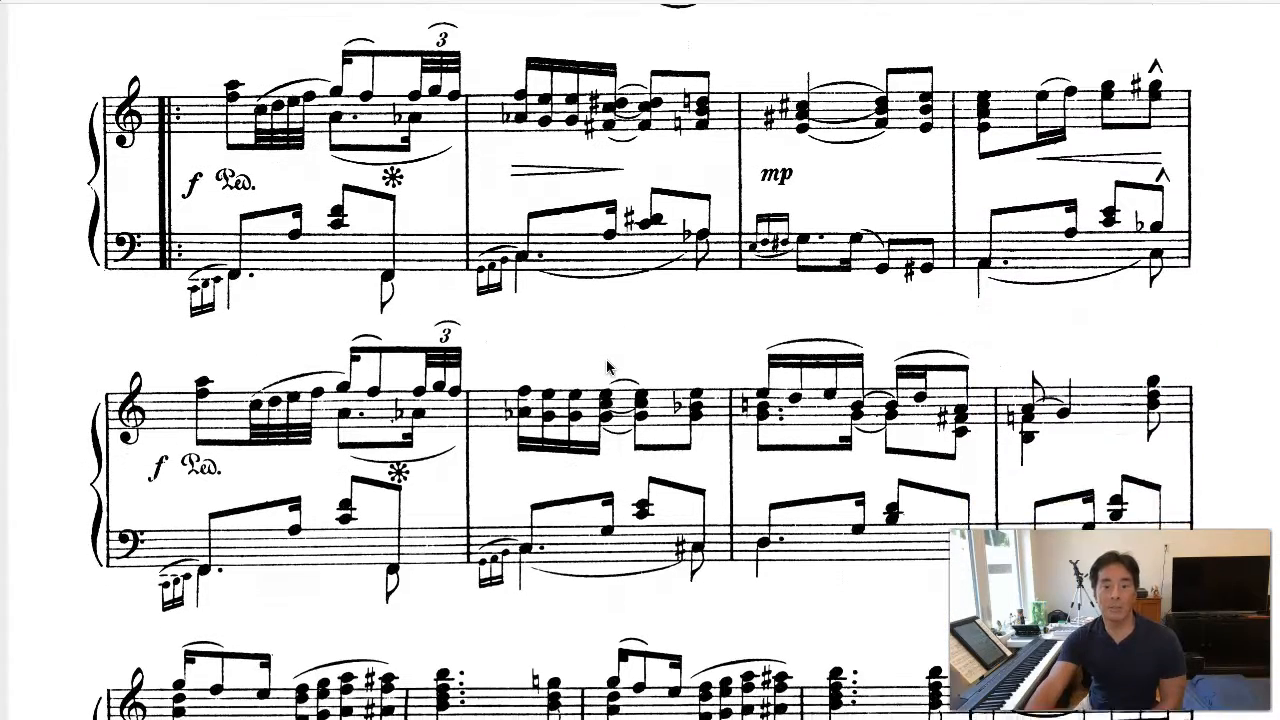
scroll("up", 3)
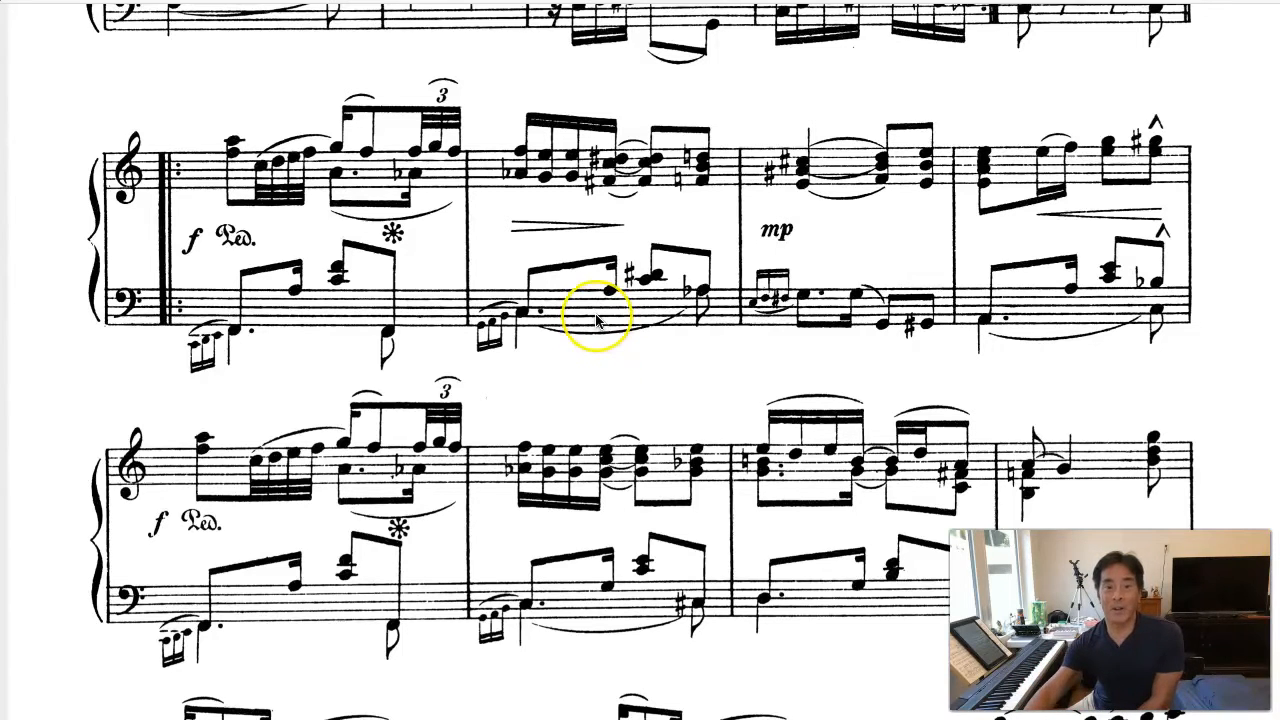
scroll("down", 3)
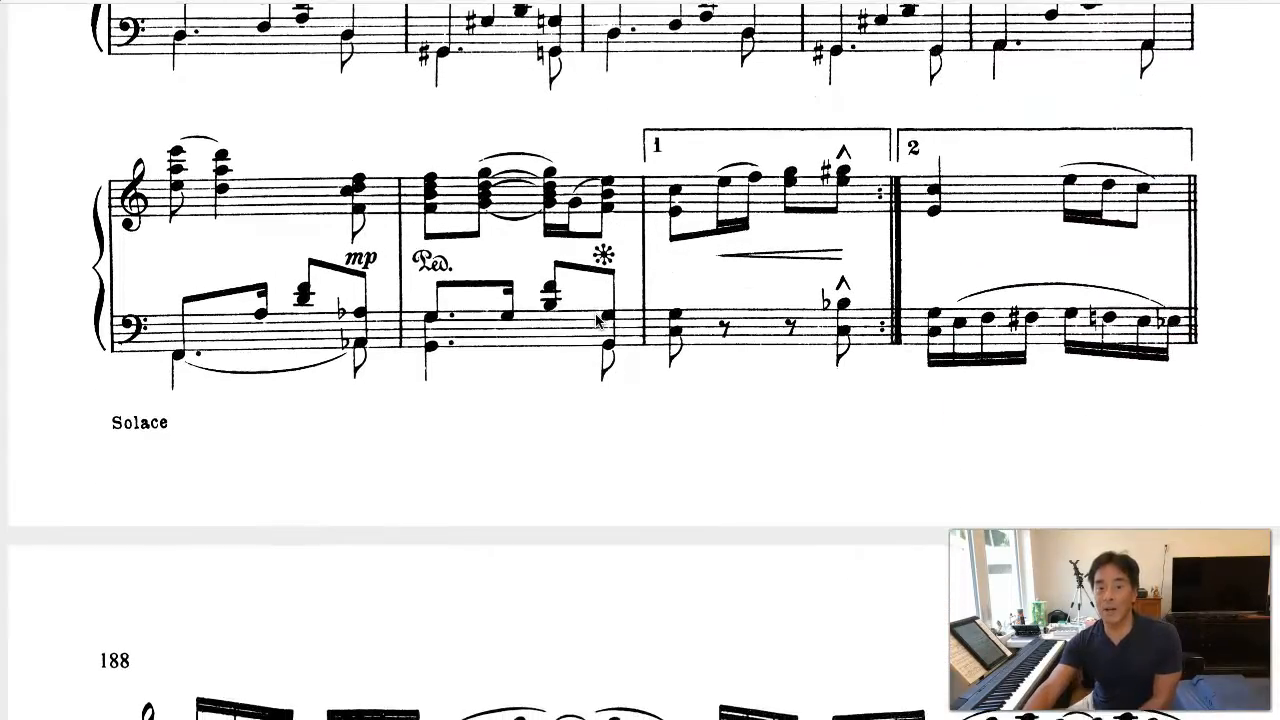
scroll("down", 3)
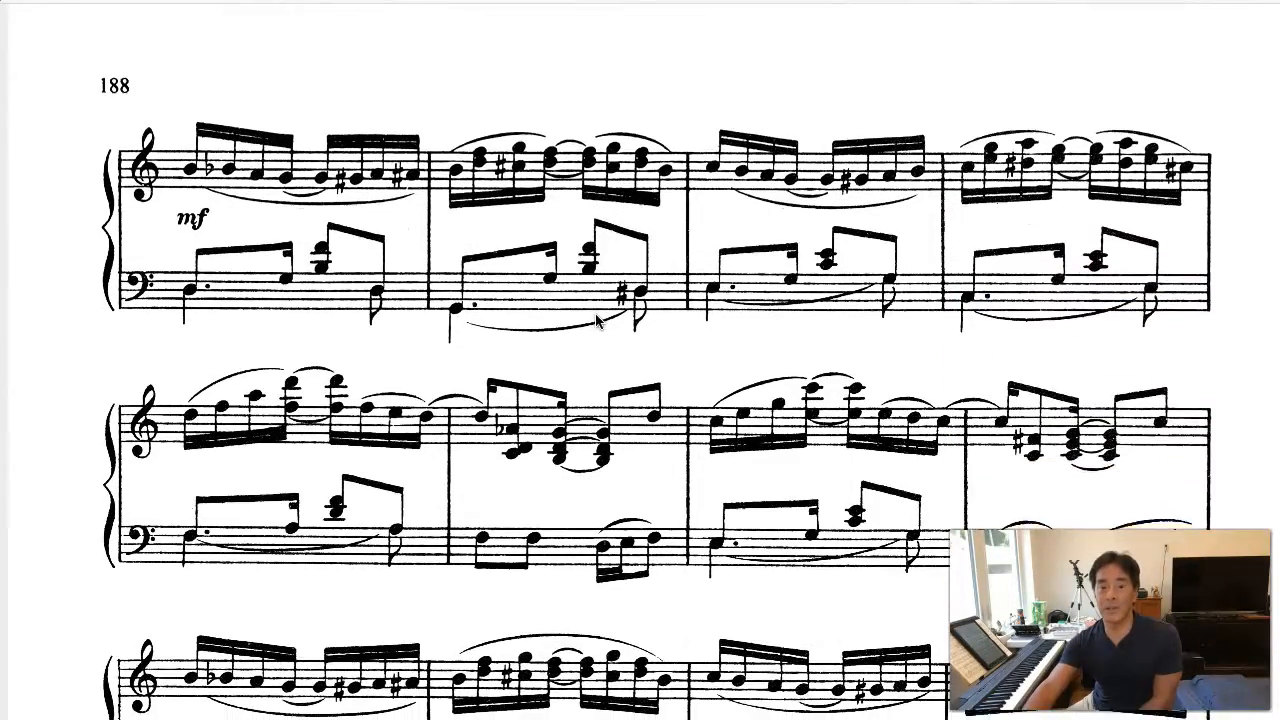
scroll("down", 3)
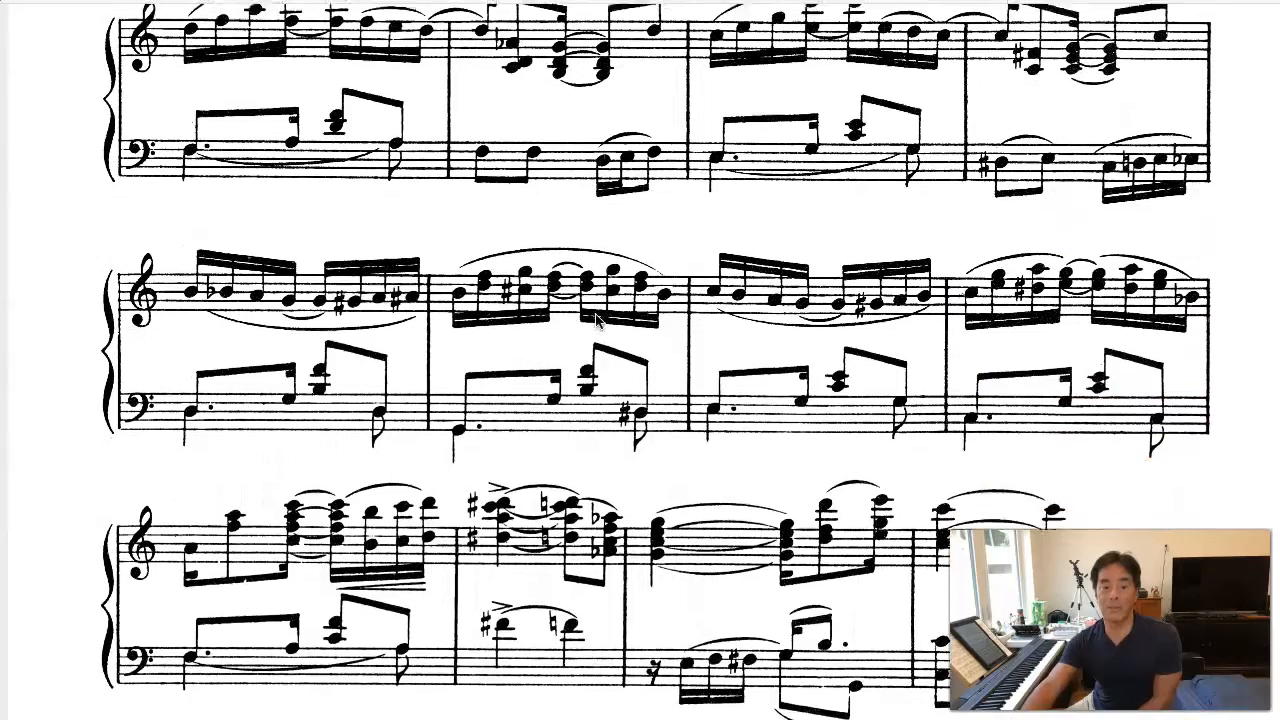
scroll("down", 3)
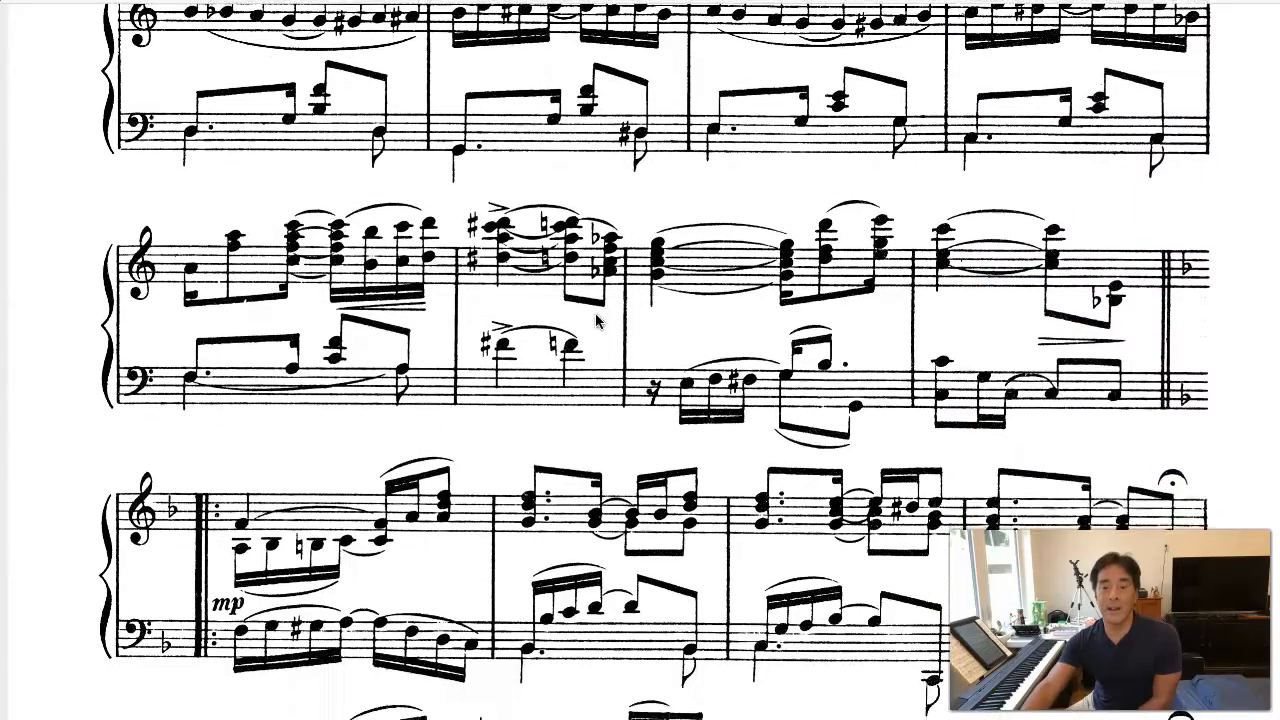
scroll("down", 3)
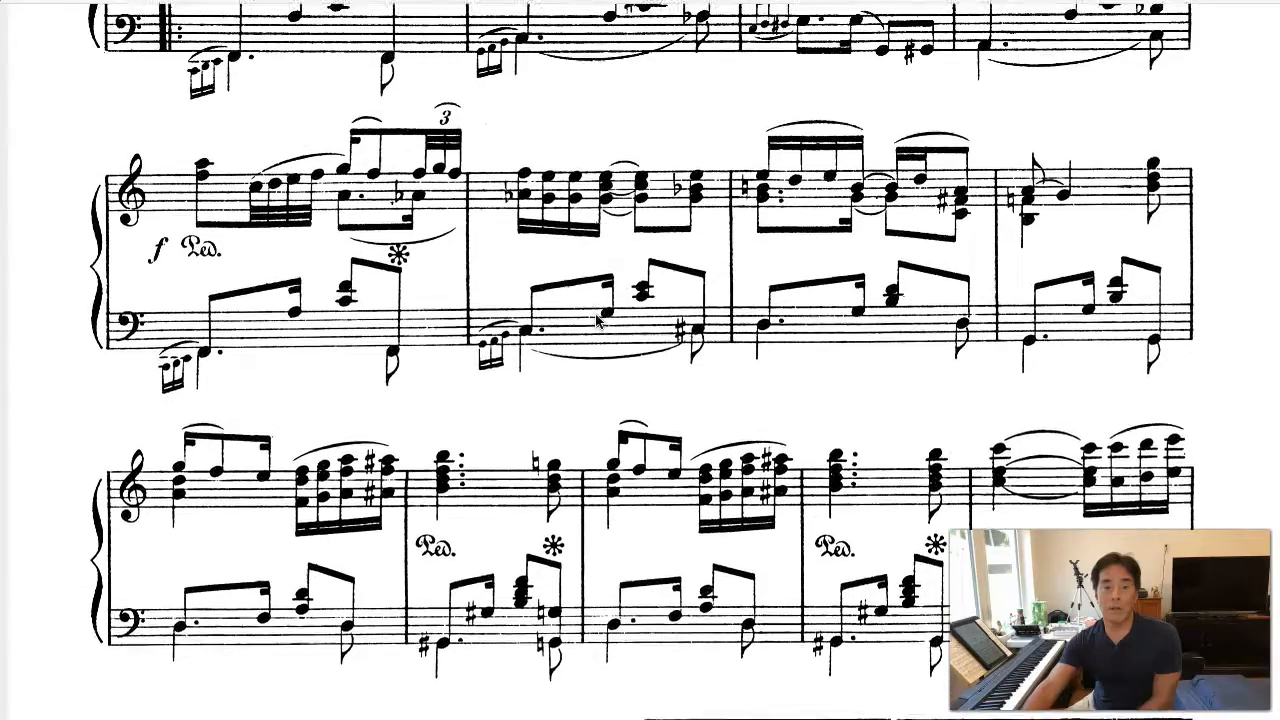
scroll("down", 3)
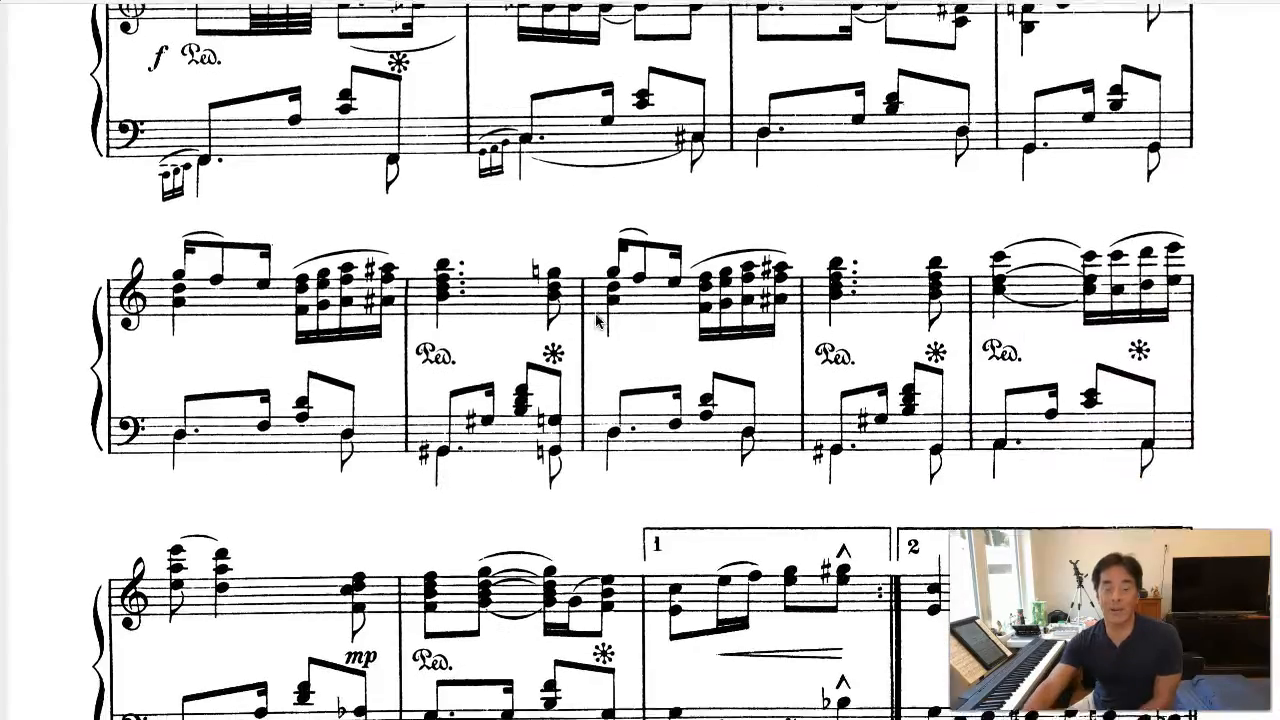
scroll("down", 3)
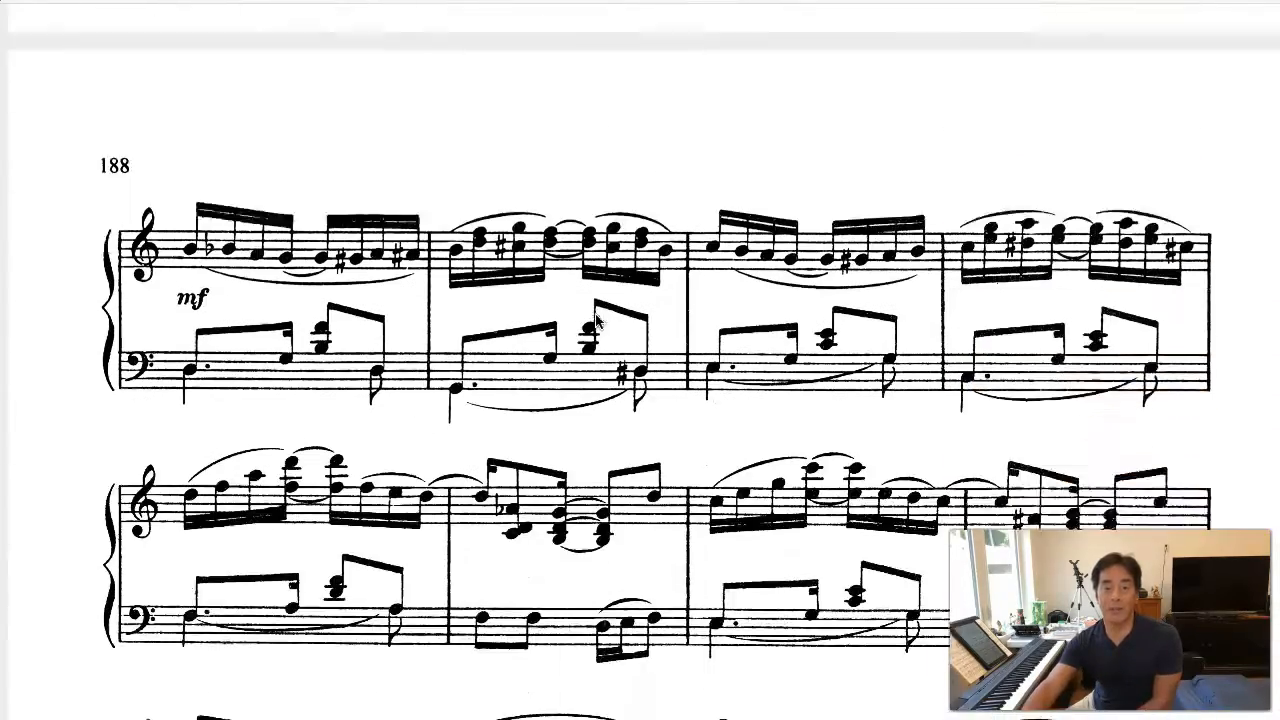
scroll("down", 3)
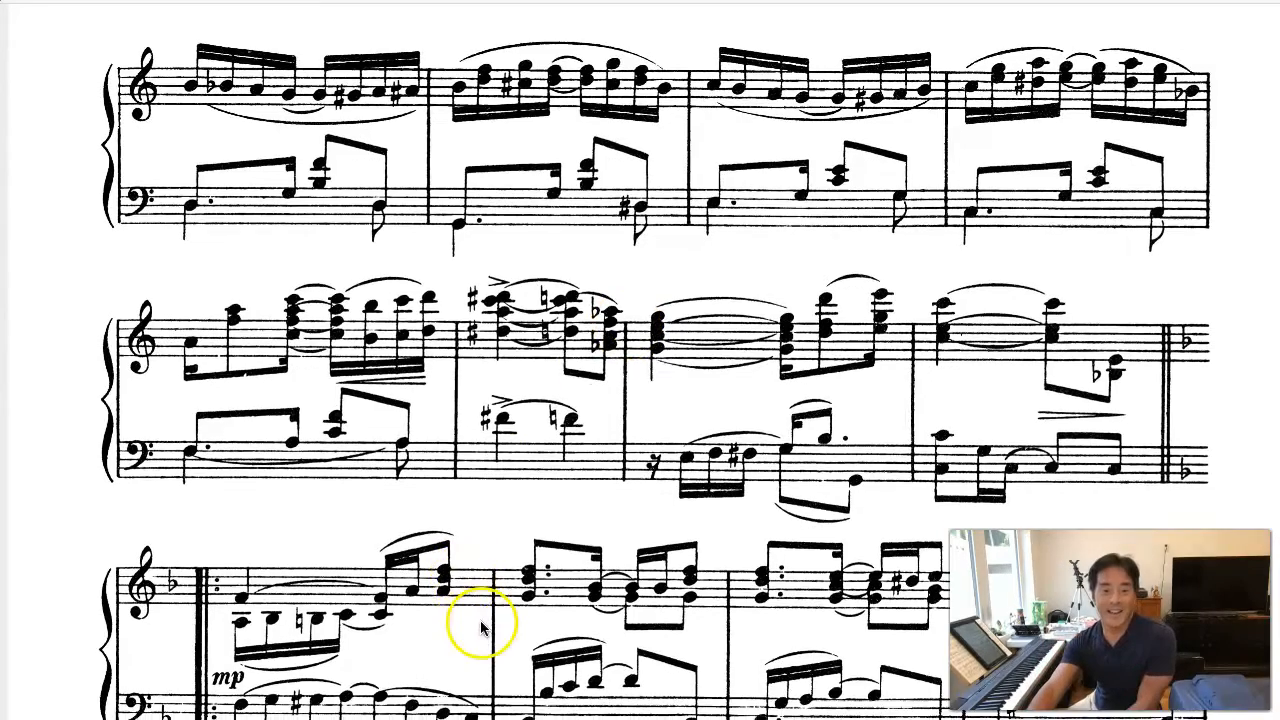
scroll("down", 3)
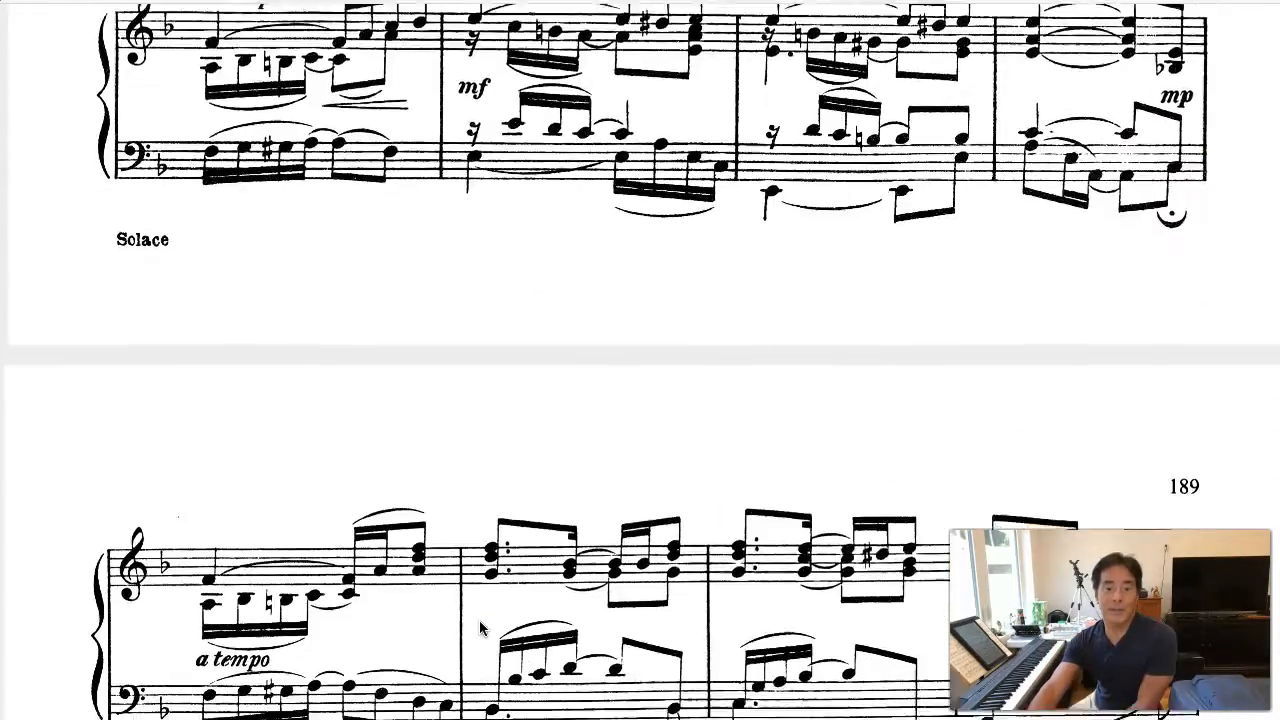
scroll("down", 3)
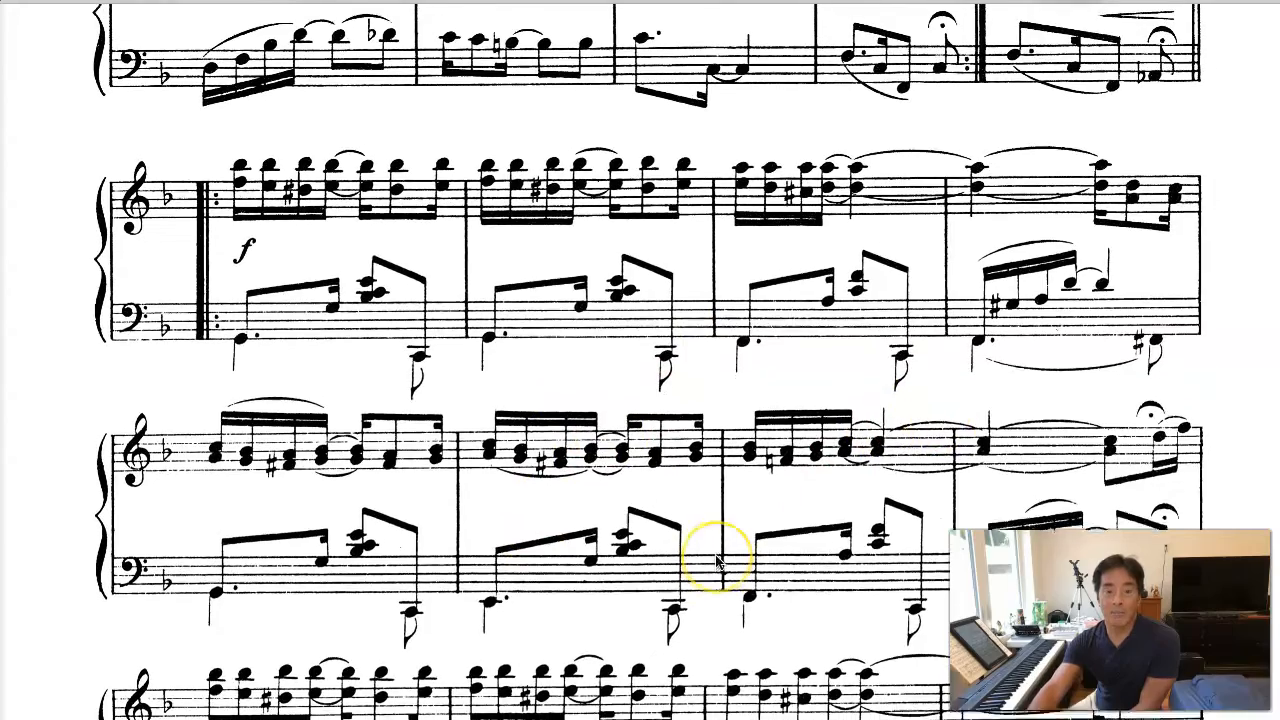
scroll("up", 3)
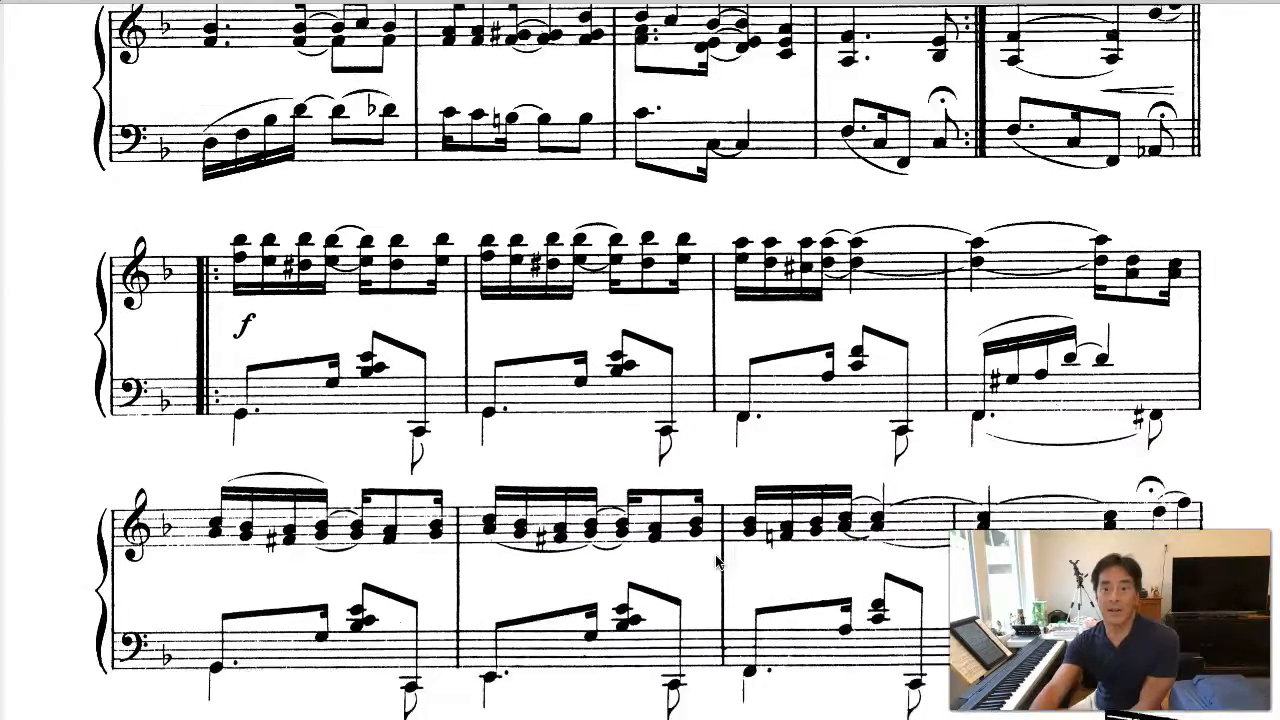
scroll("down", 3)
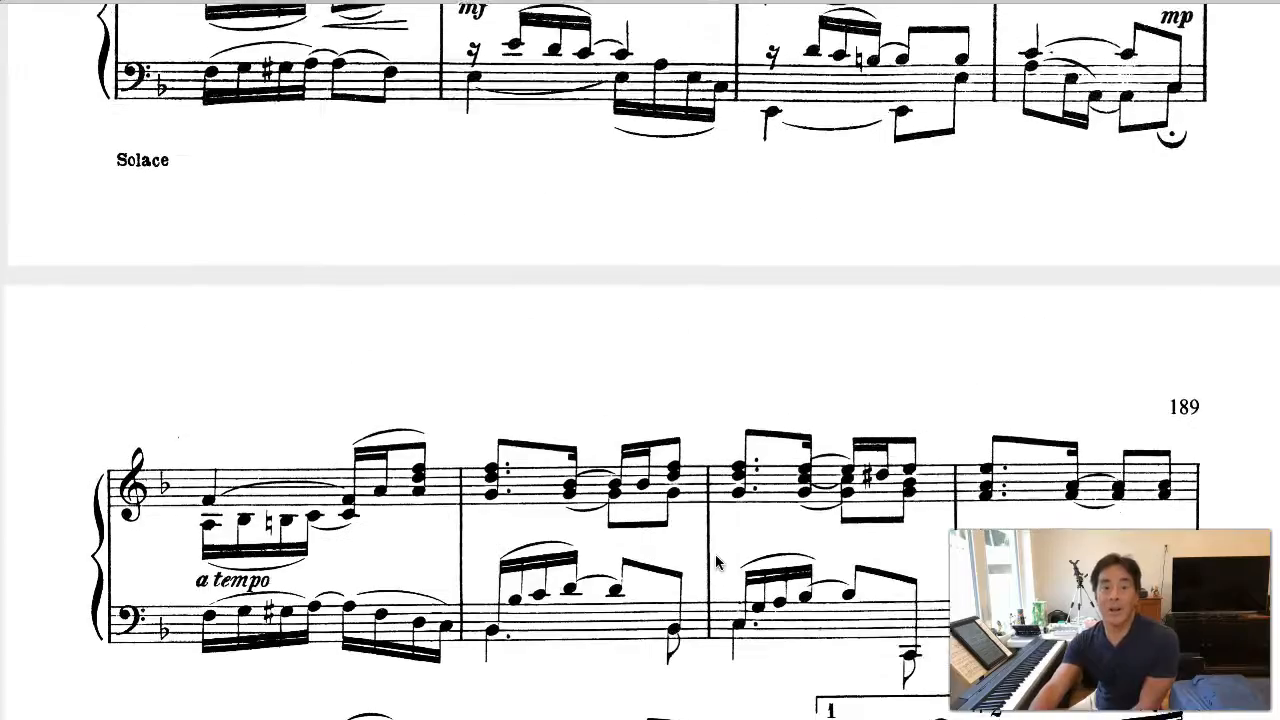
scroll("up", 3)
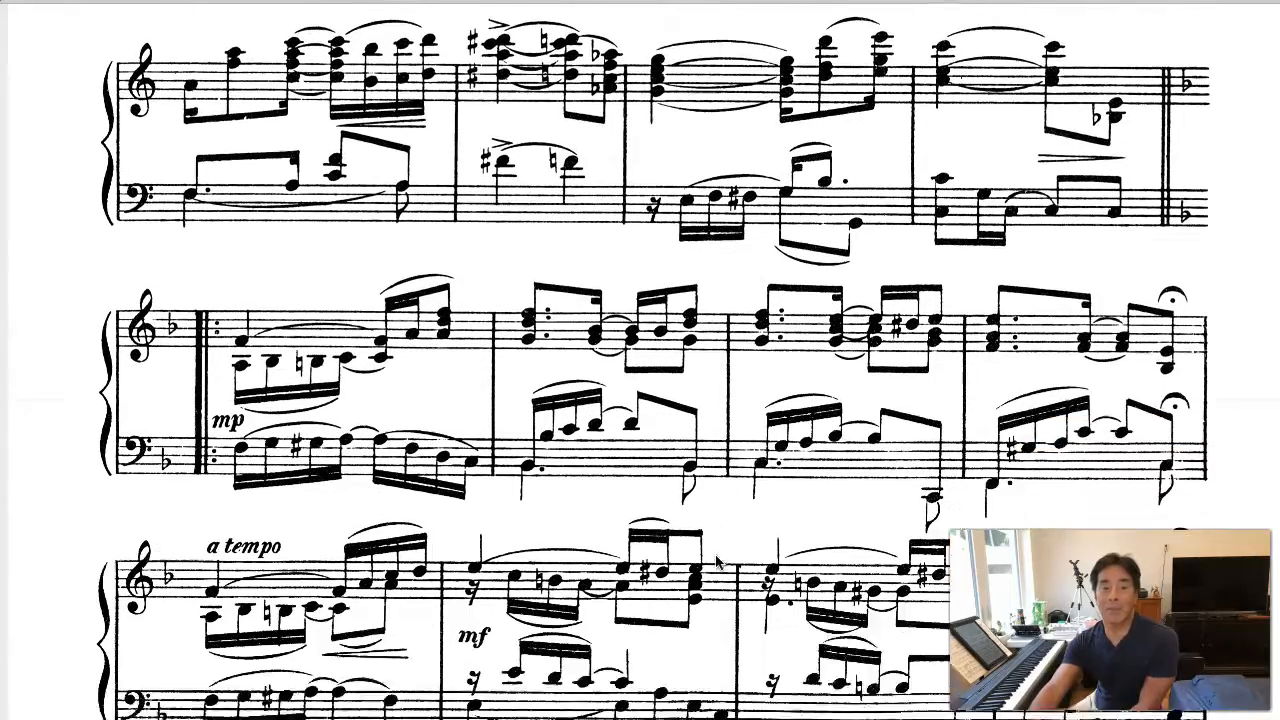
scroll("down", 3)
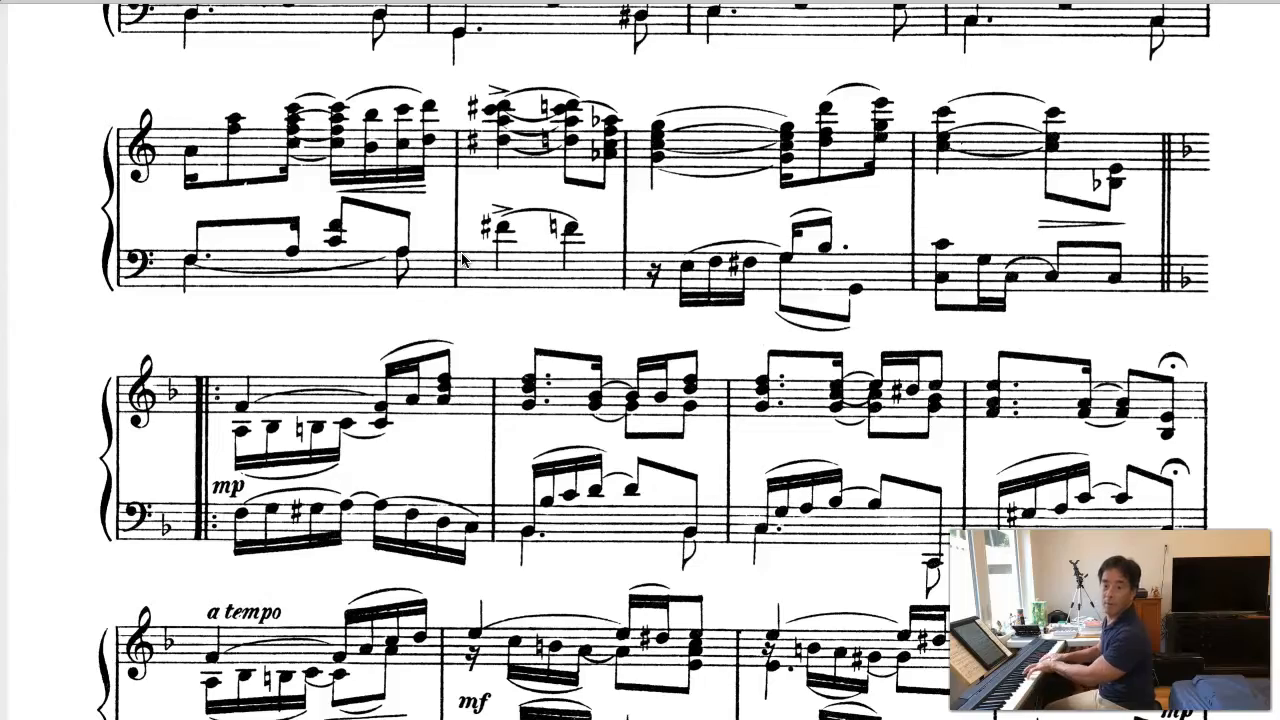
scroll("up", 3)
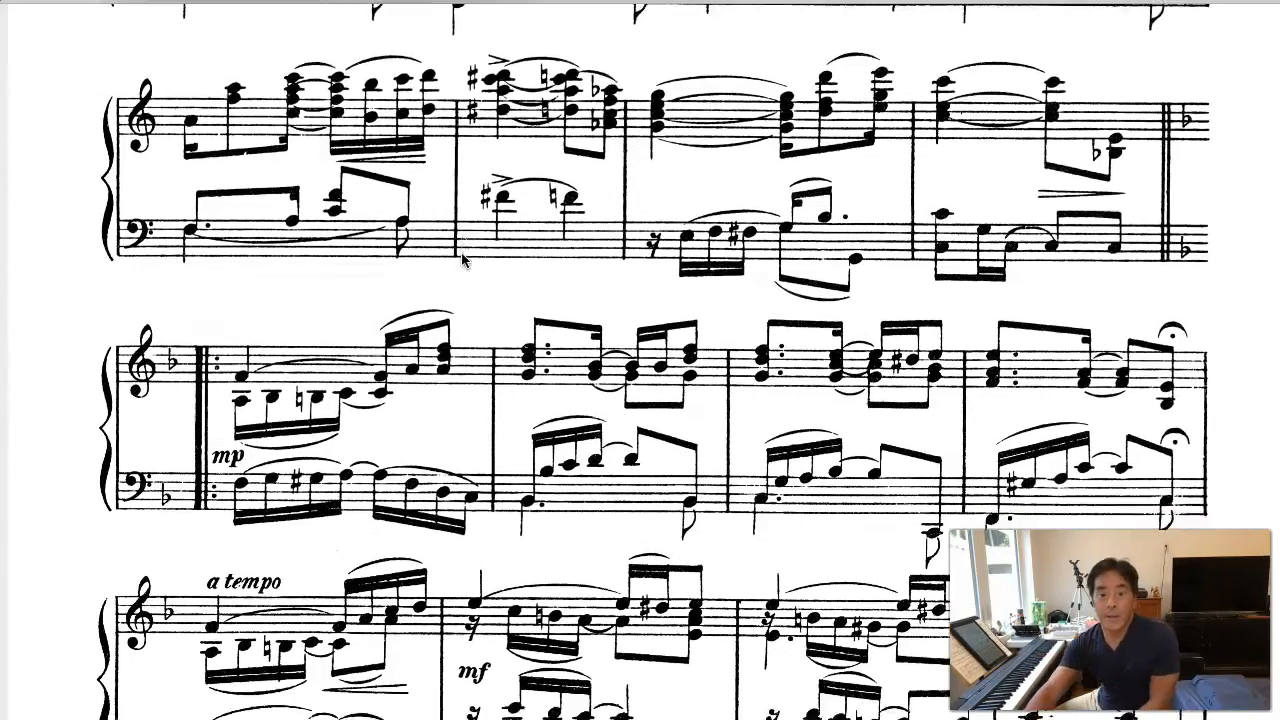
scroll("down", 3)
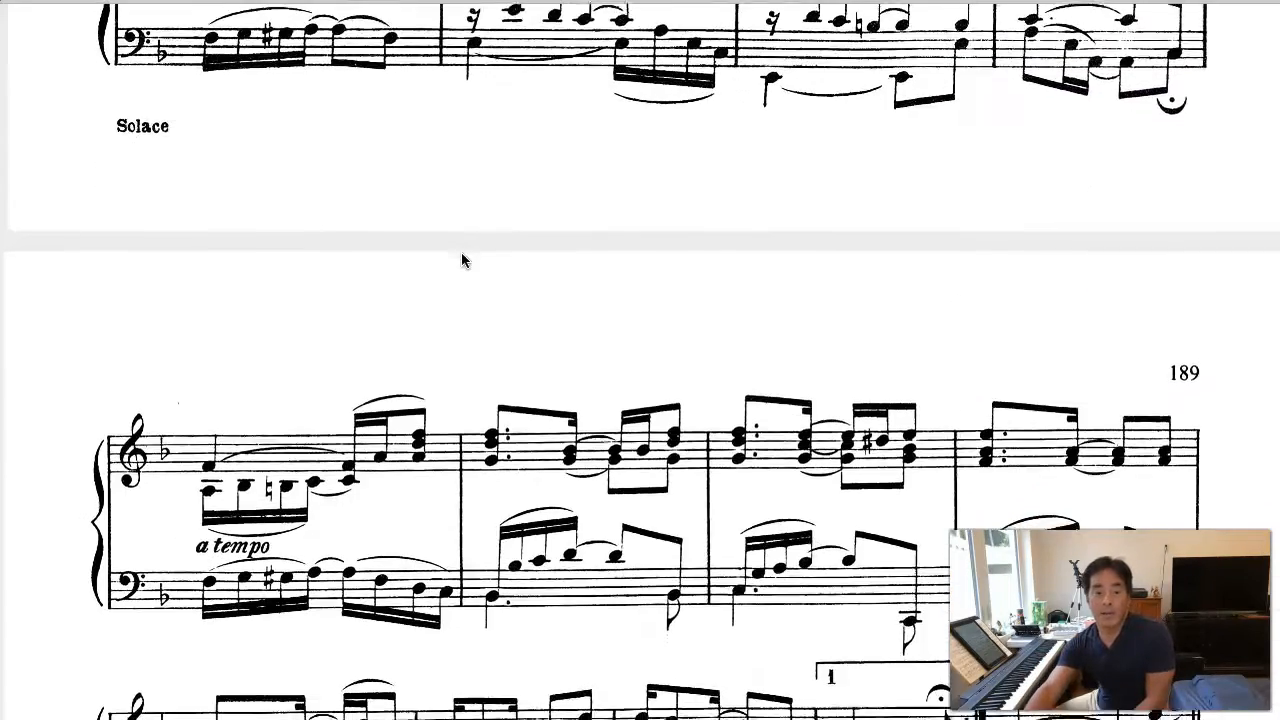
scroll("down", 3)
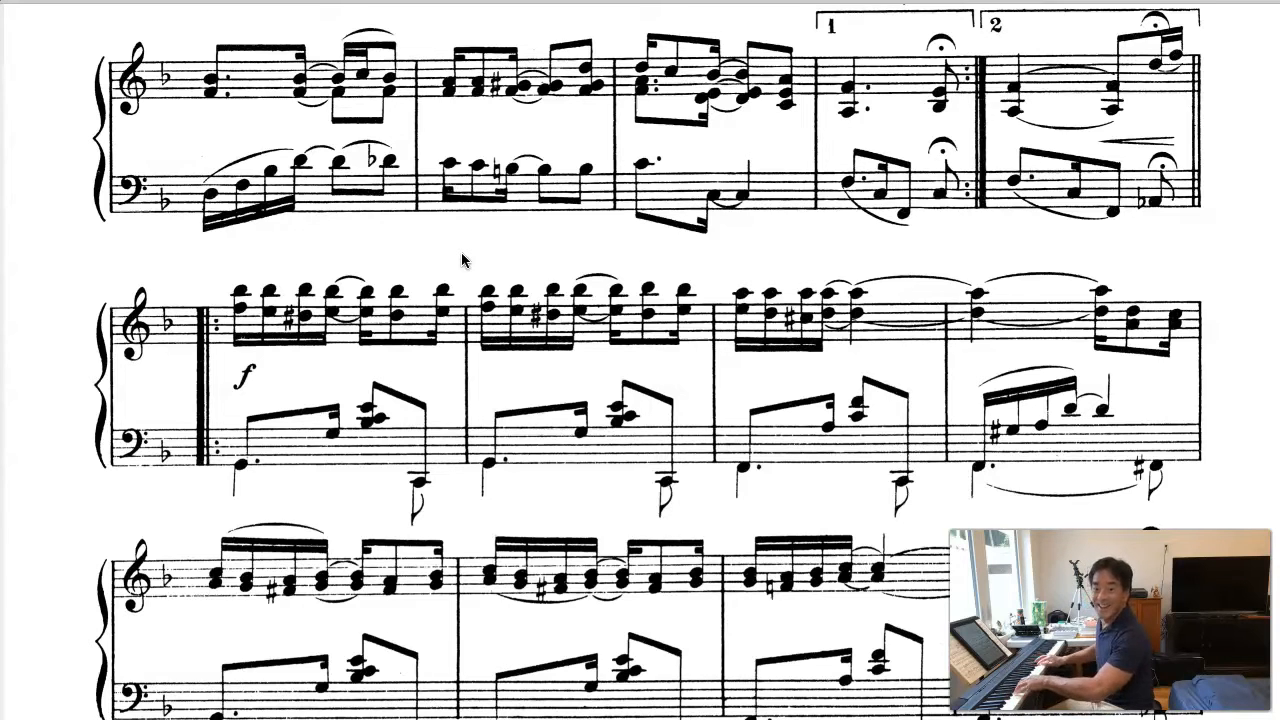
scroll("down", 3)
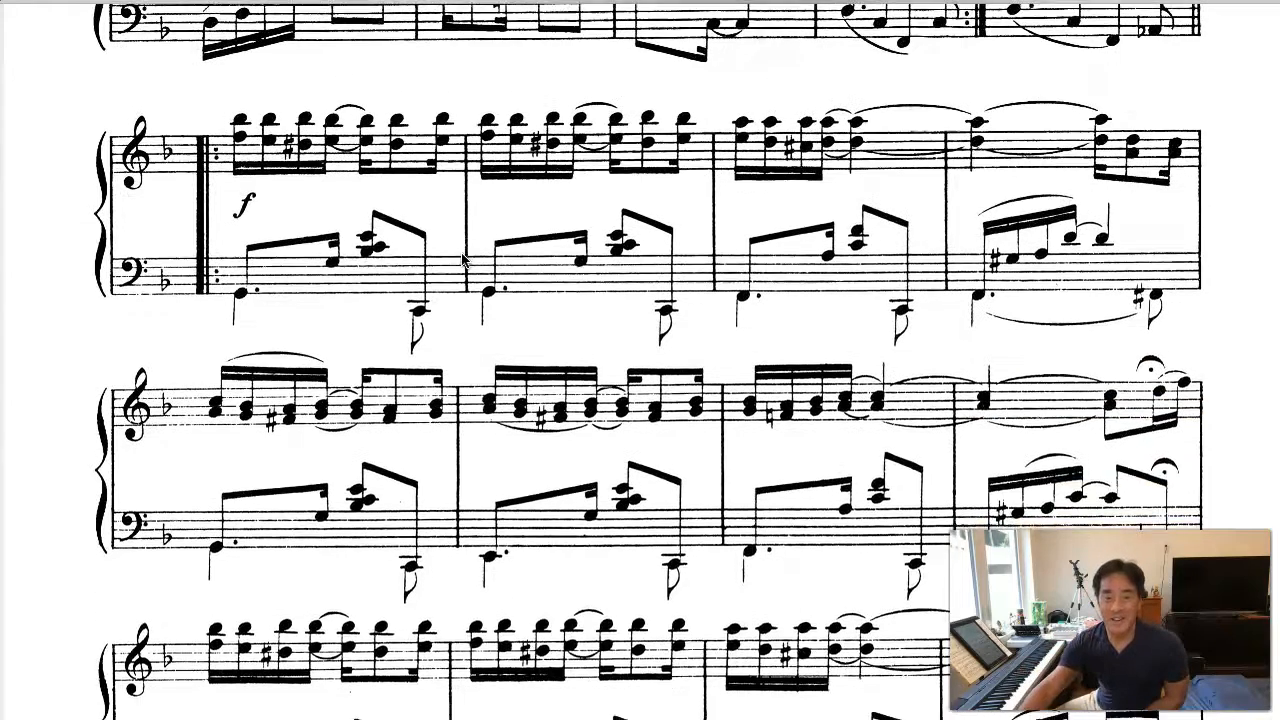
scroll("up", 3)
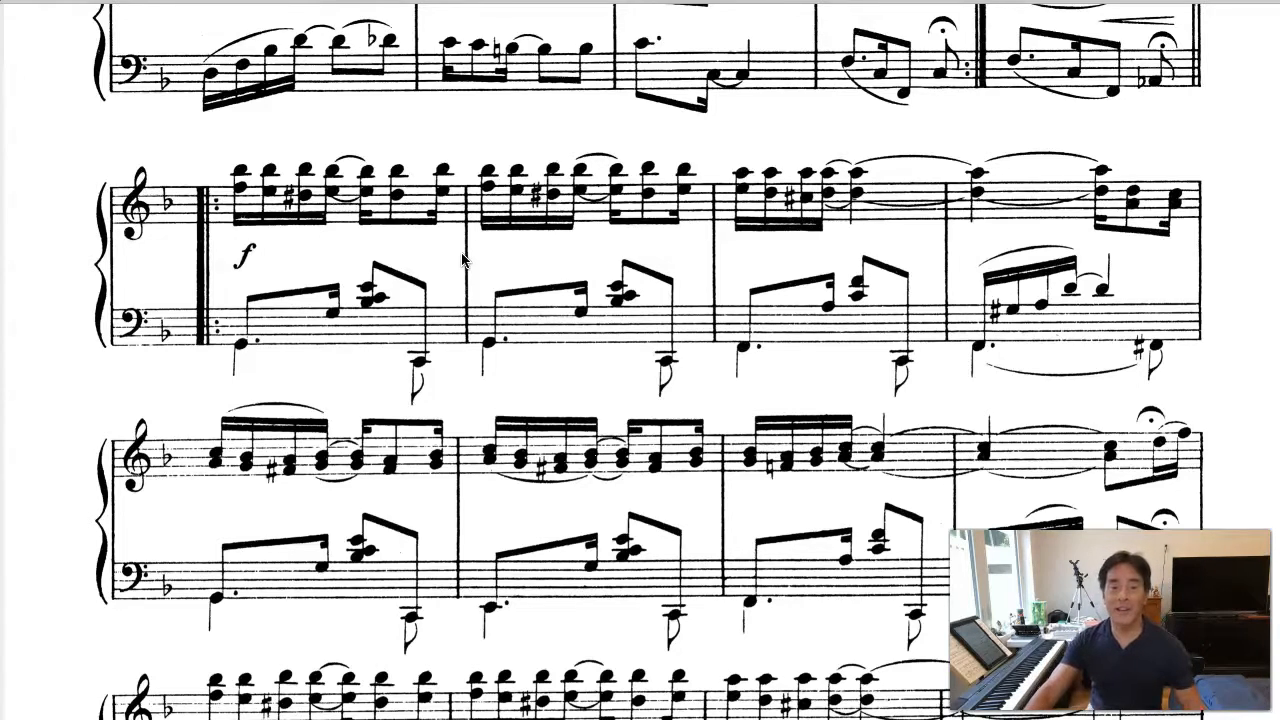
scroll("down", 3)
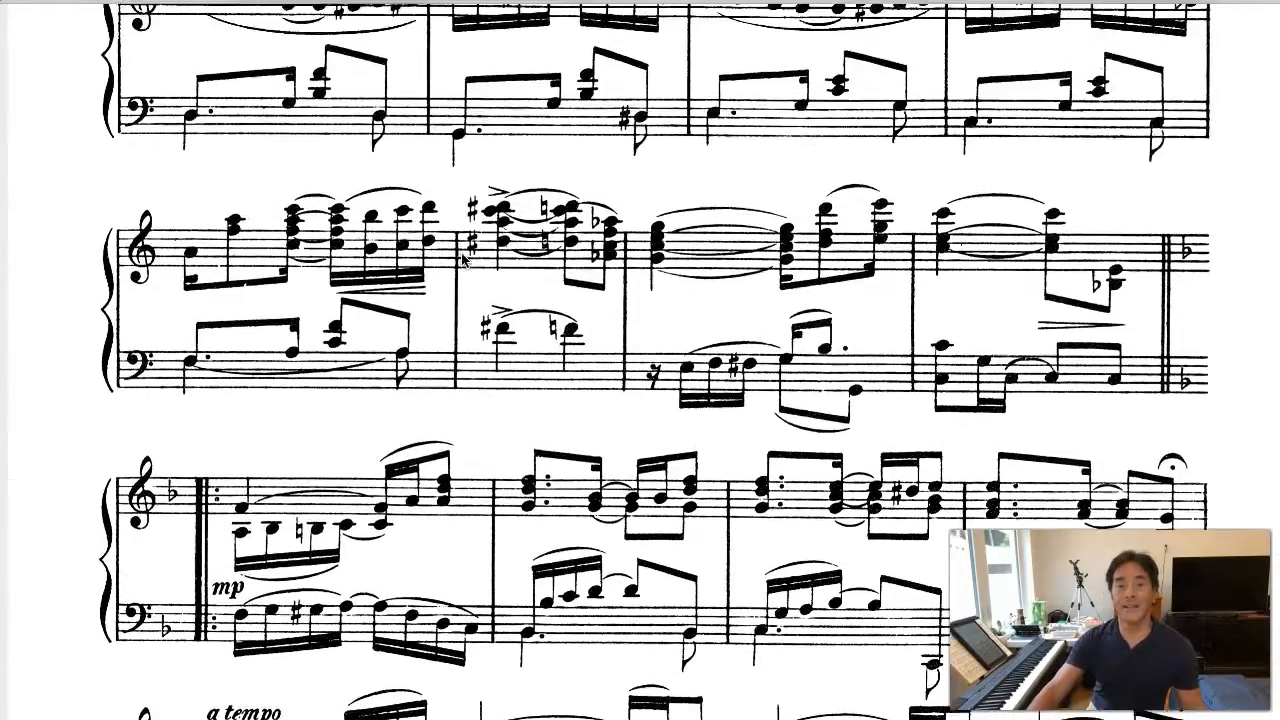
scroll("up", 3)
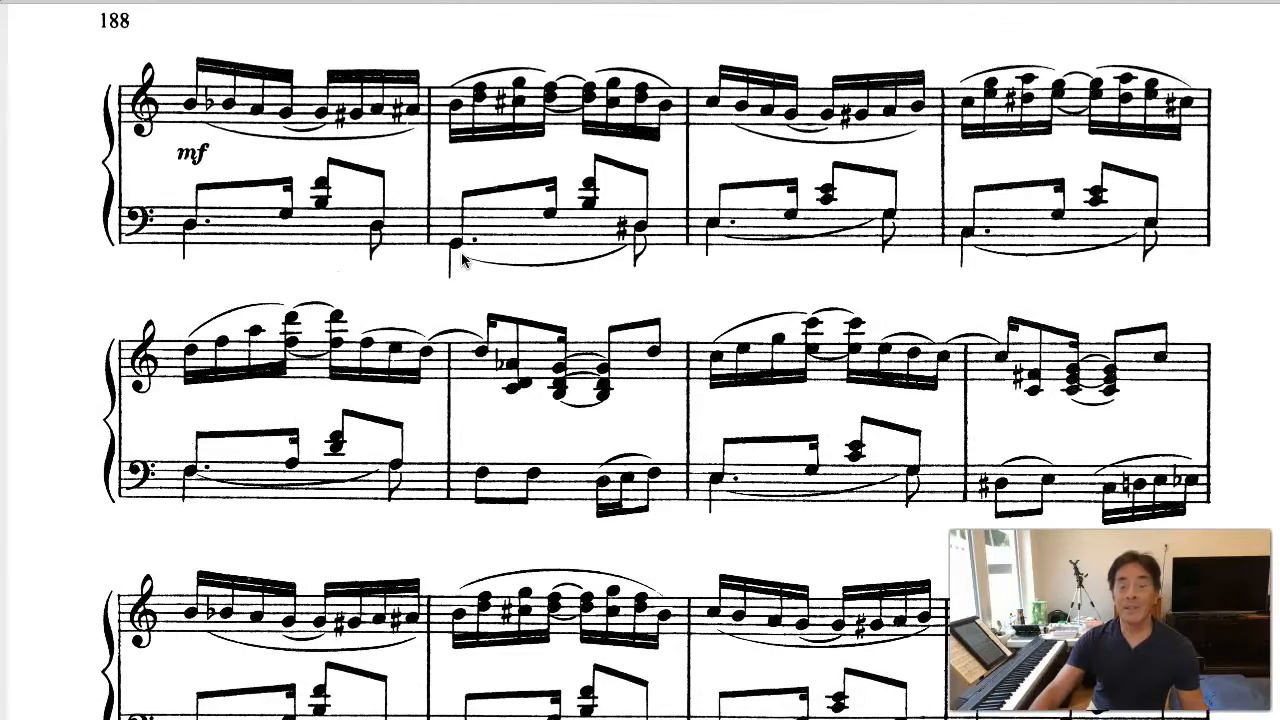
scroll("down", 3)
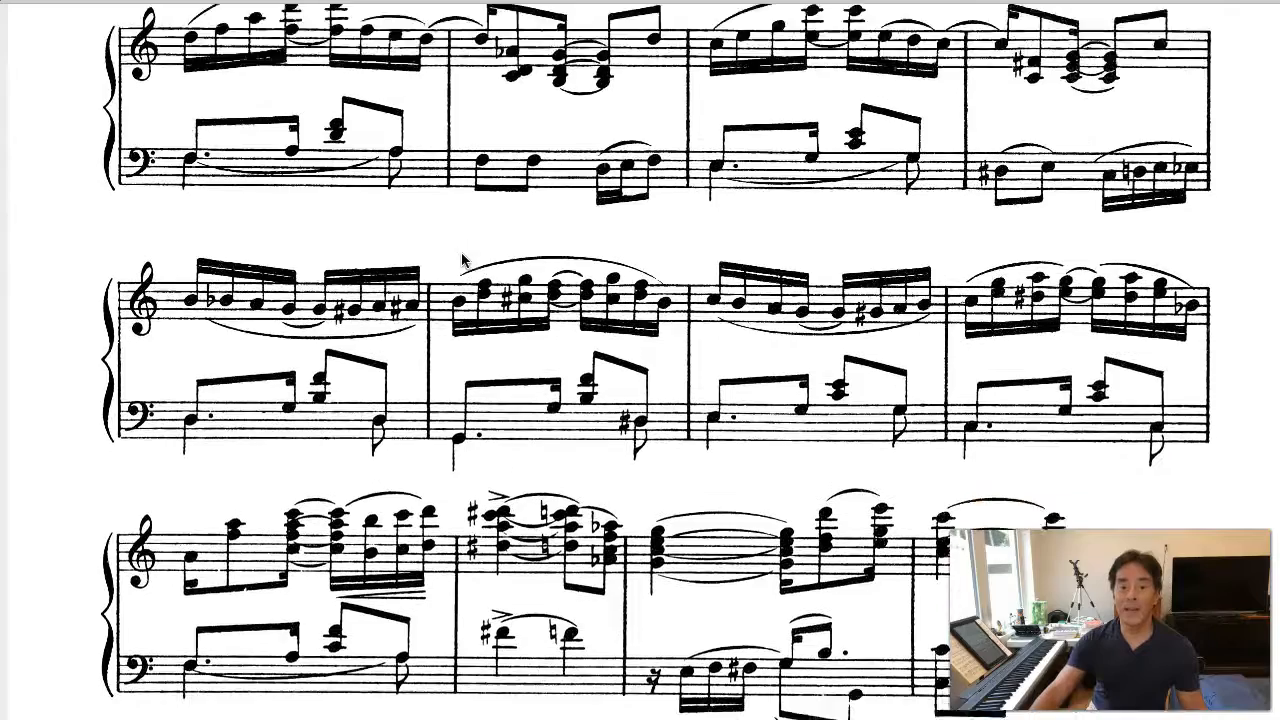
scroll("down", 3)
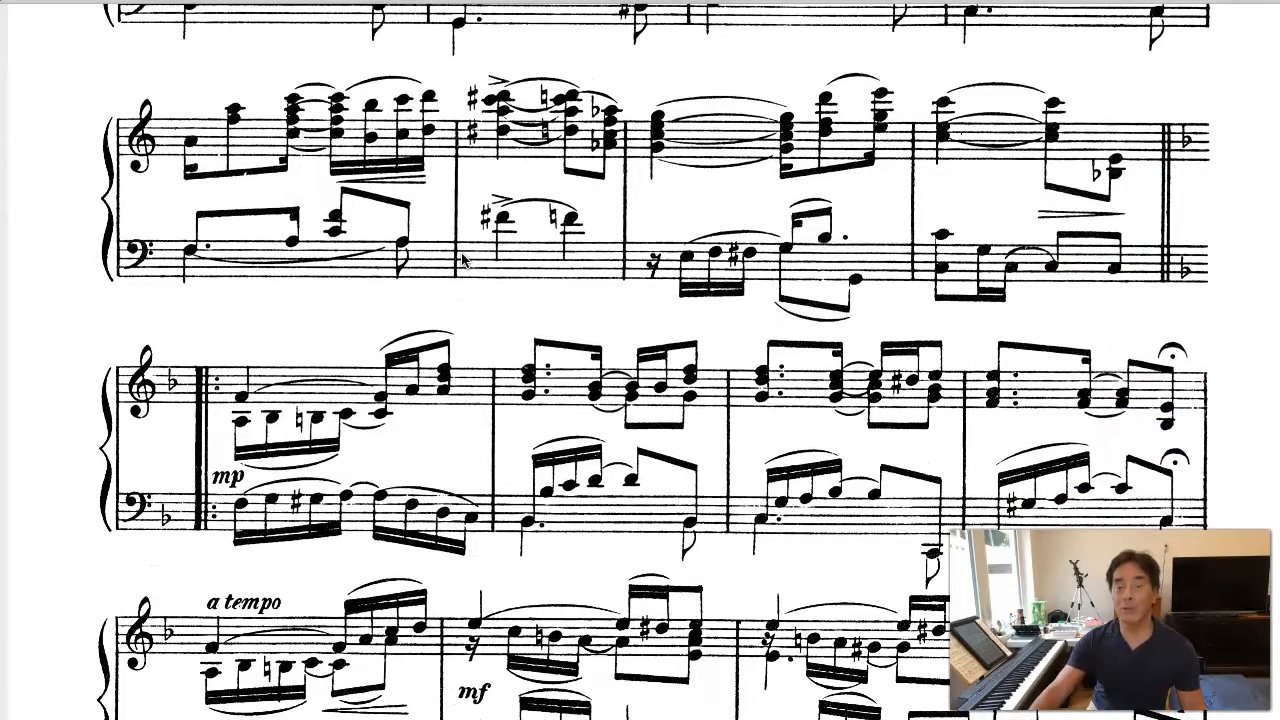